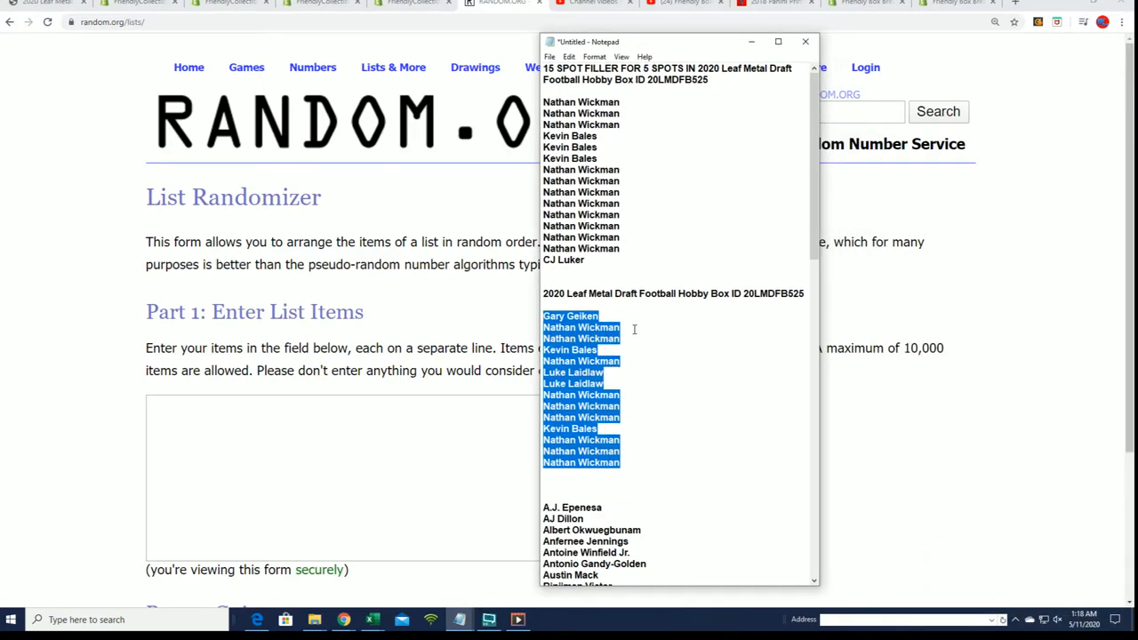
{"action": "mouse_move", "coordinate": [630, 223]}
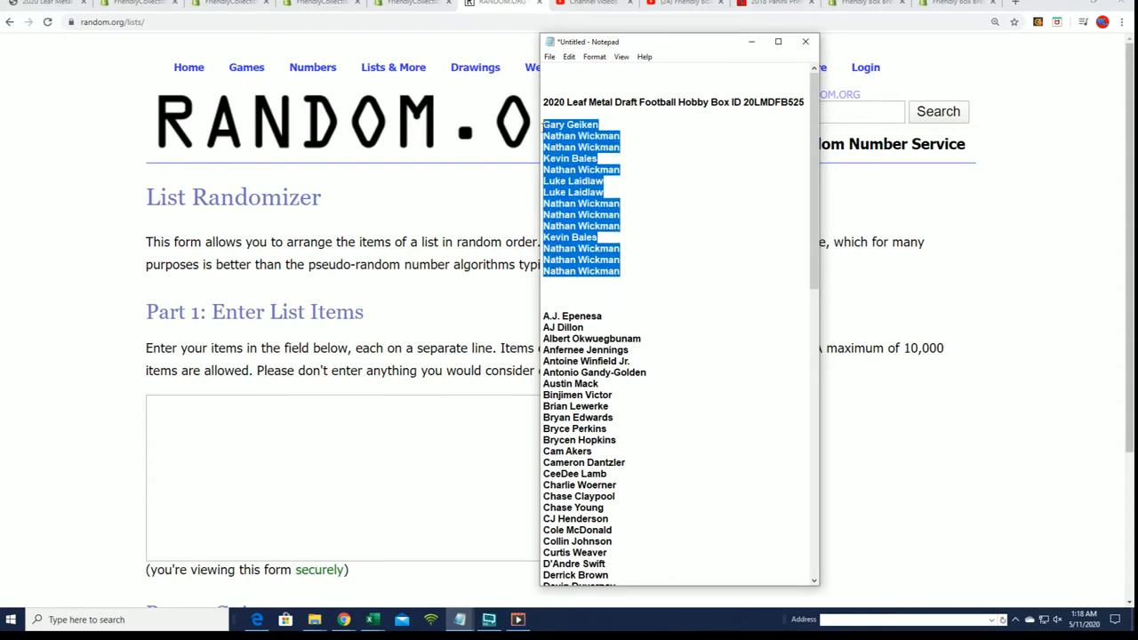
Step: Append another copy of the owner names at the end of the Notepad list, then select it all
{"action": "left_click", "coordinate": [670, 271]}
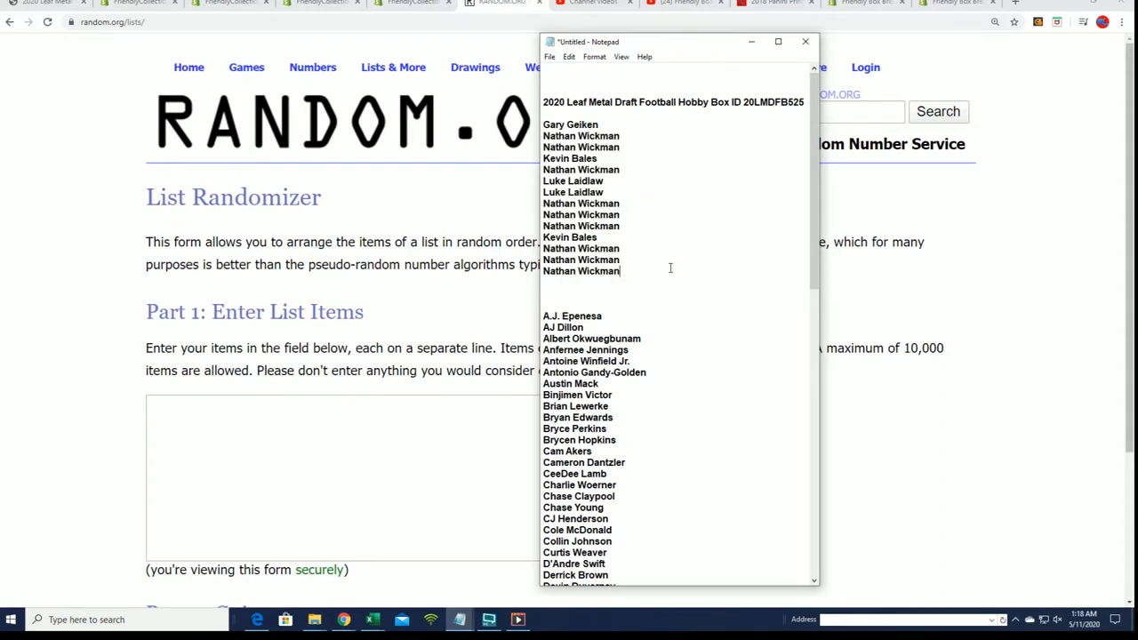
{"action": "key", "text": "enter"}
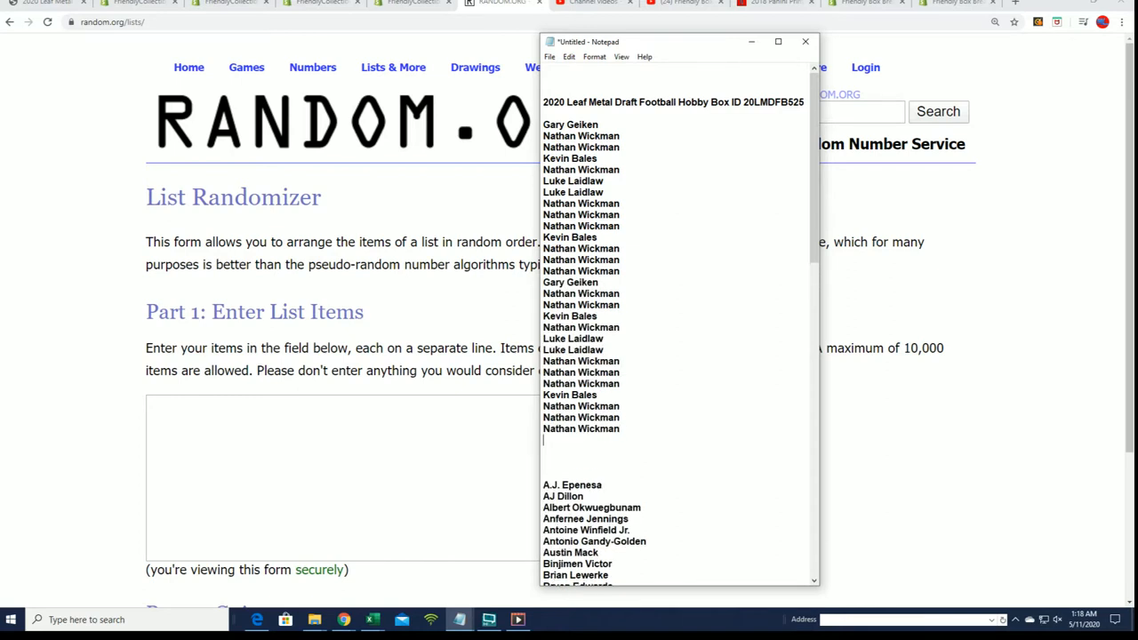
{"action": "scroll", "scroll_direction": "down", "scroll_amount": 3}
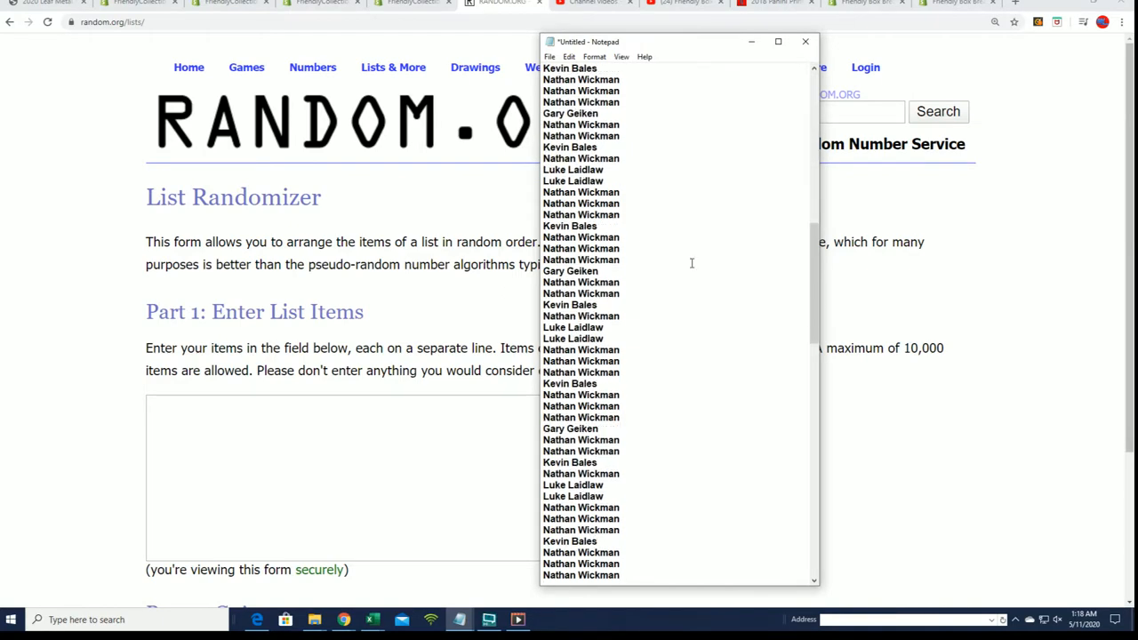
{"action": "key", "text": "ctrl+a"}
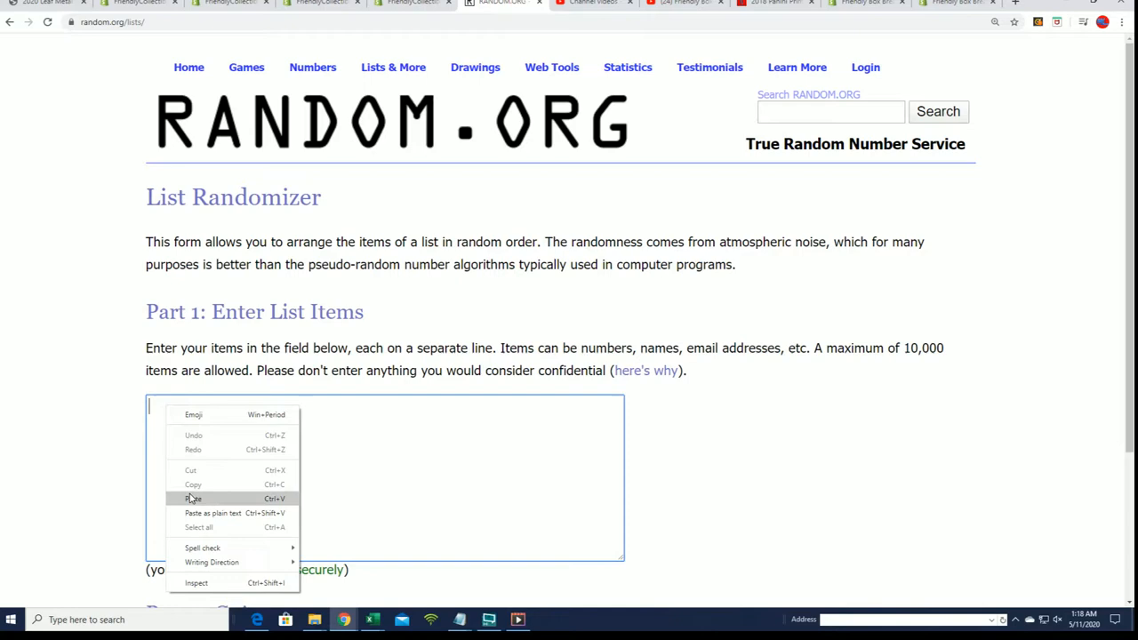
{"action": "left_click", "coordinate": [192, 498]}
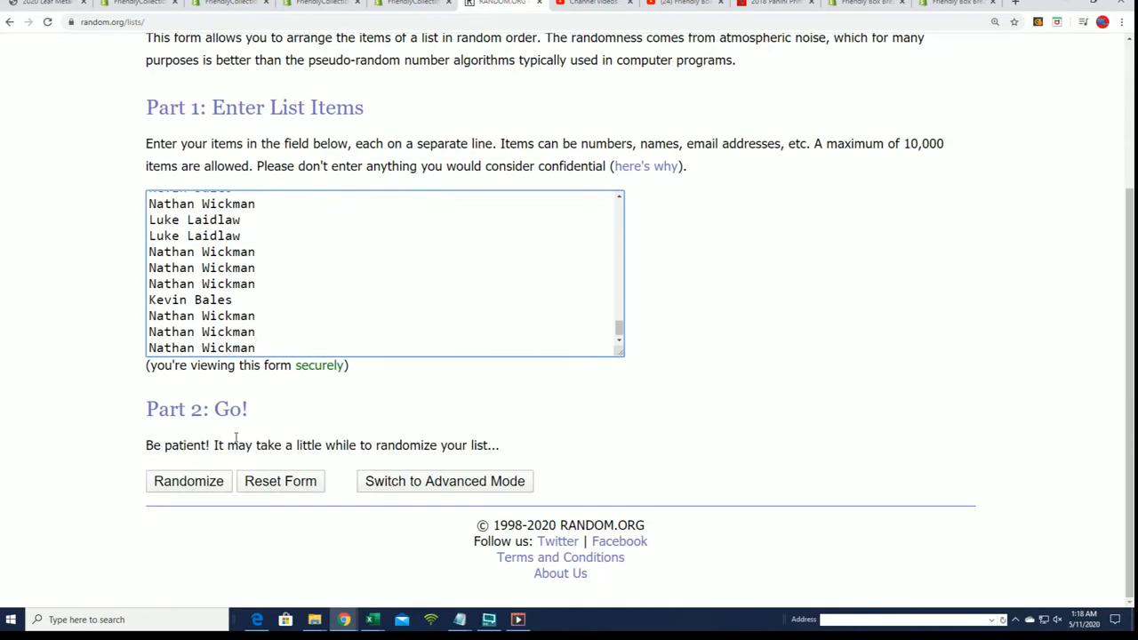
{"action": "left_click", "coordinate": [188, 481]}
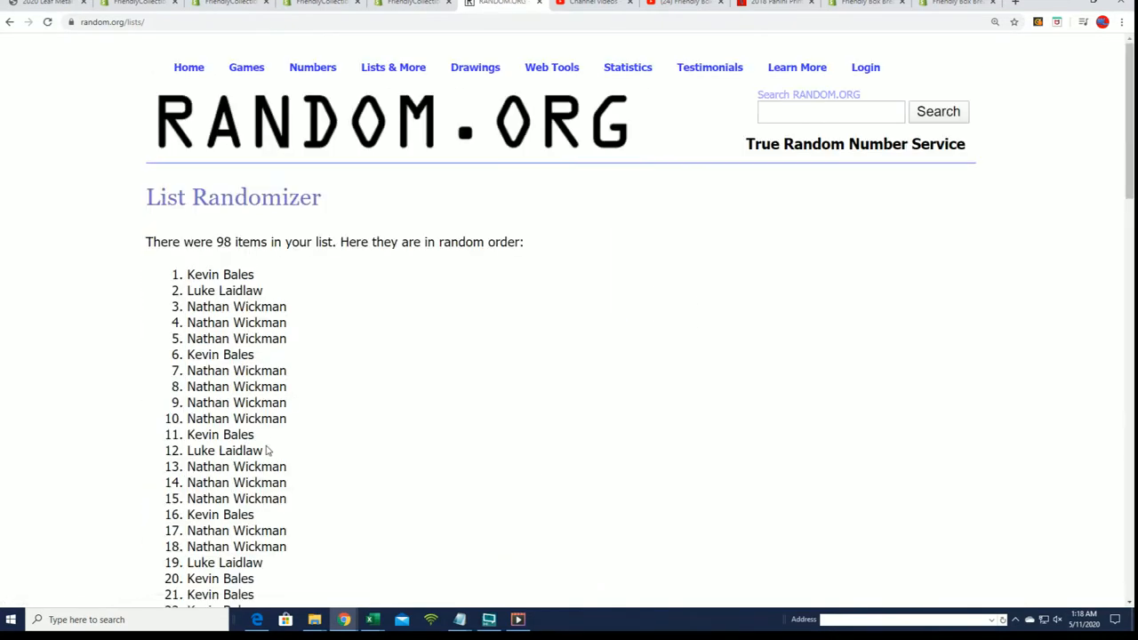
{"action": "double_click", "coordinate": [222, 242]}
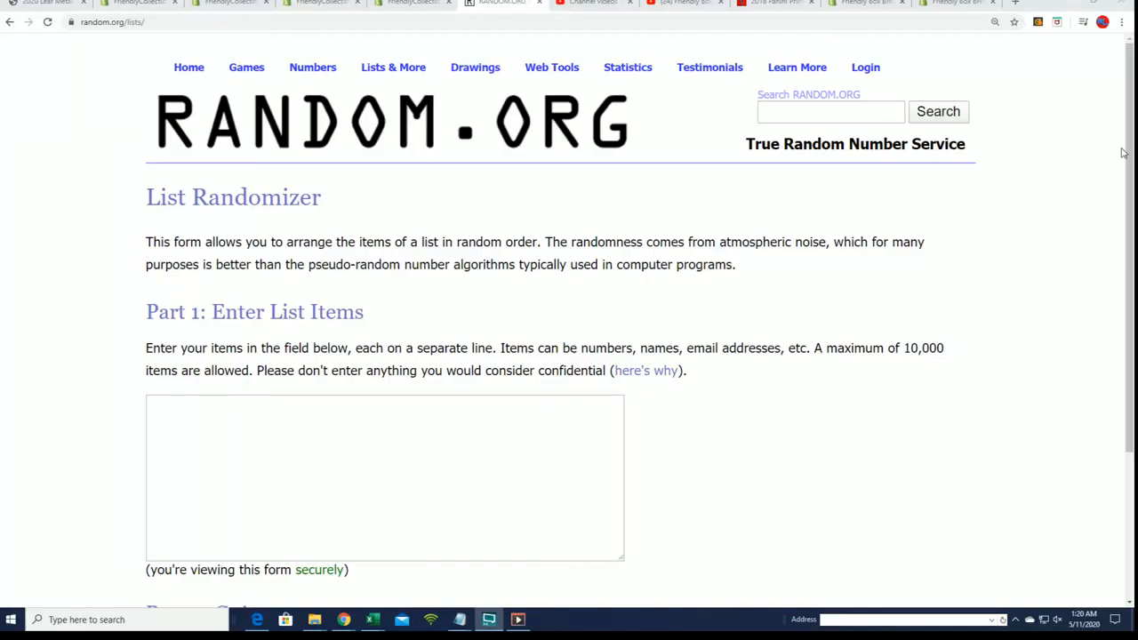
Step: Randomize the 84 owner names, reshuffle them four more times, then move to Excel
{"action": "left_click", "coordinate": [489, 618]}
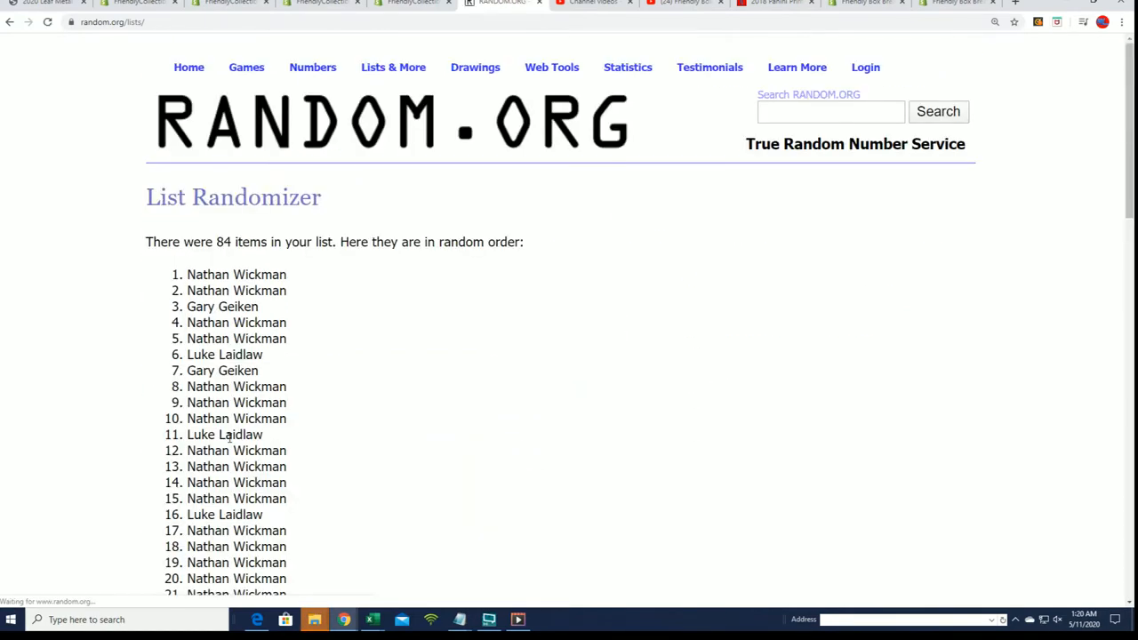
{"action": "scroll", "scroll_direction": "down", "scroll_amount": 3}
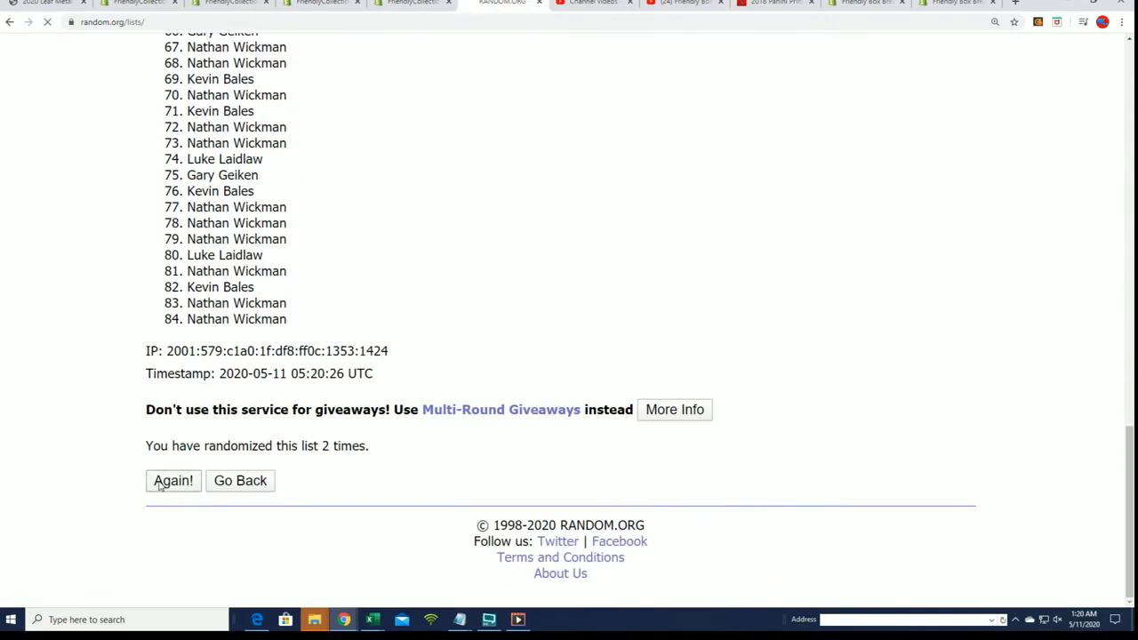
{"action": "left_click", "coordinate": [172, 481]}
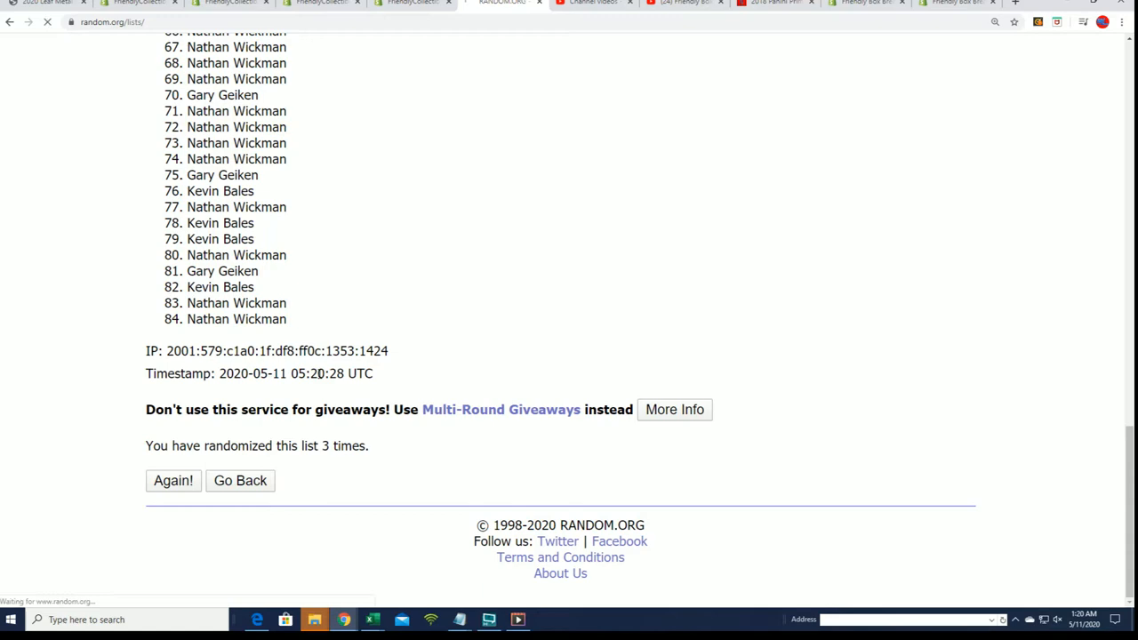
{"action": "left_click", "coordinate": [172, 480]}
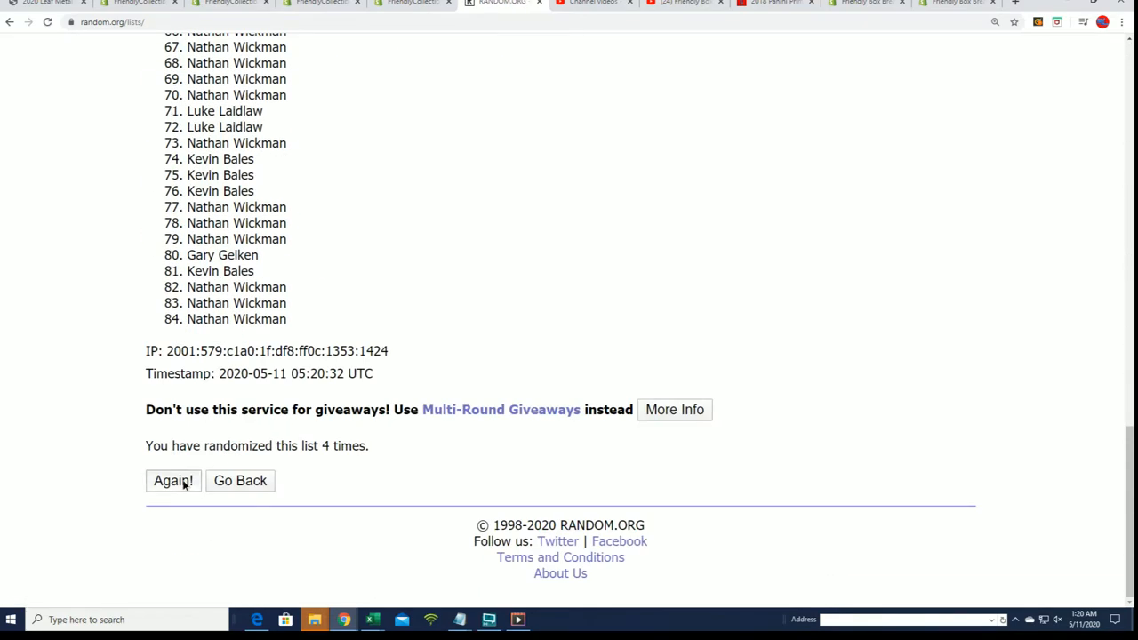
{"action": "left_click", "coordinate": [172, 481]}
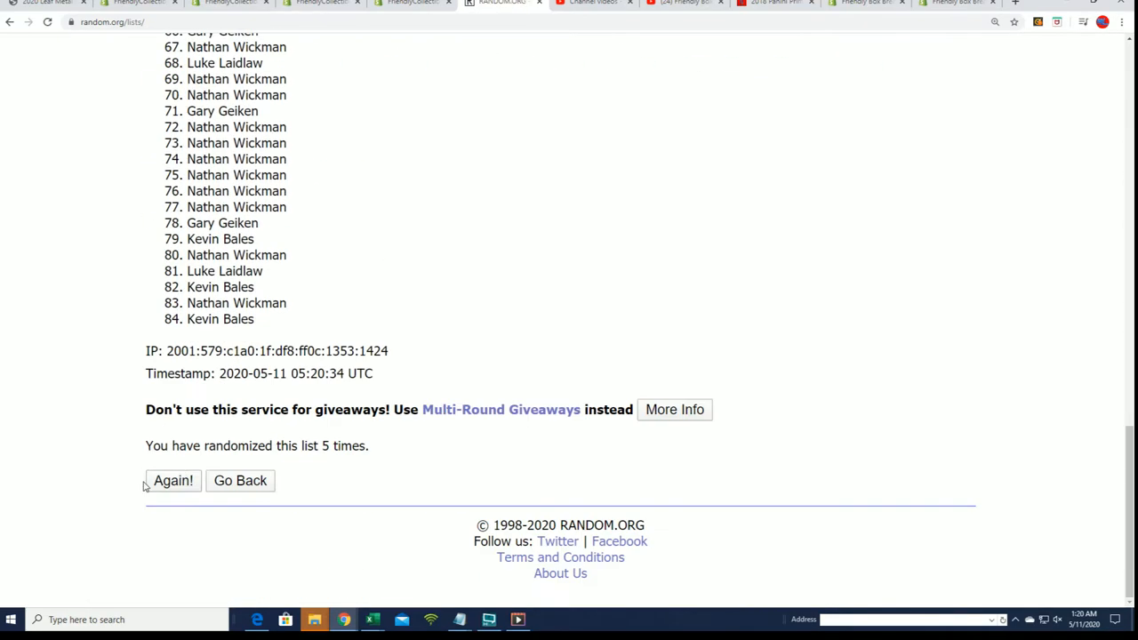
{"action": "left_click", "coordinate": [173, 481]}
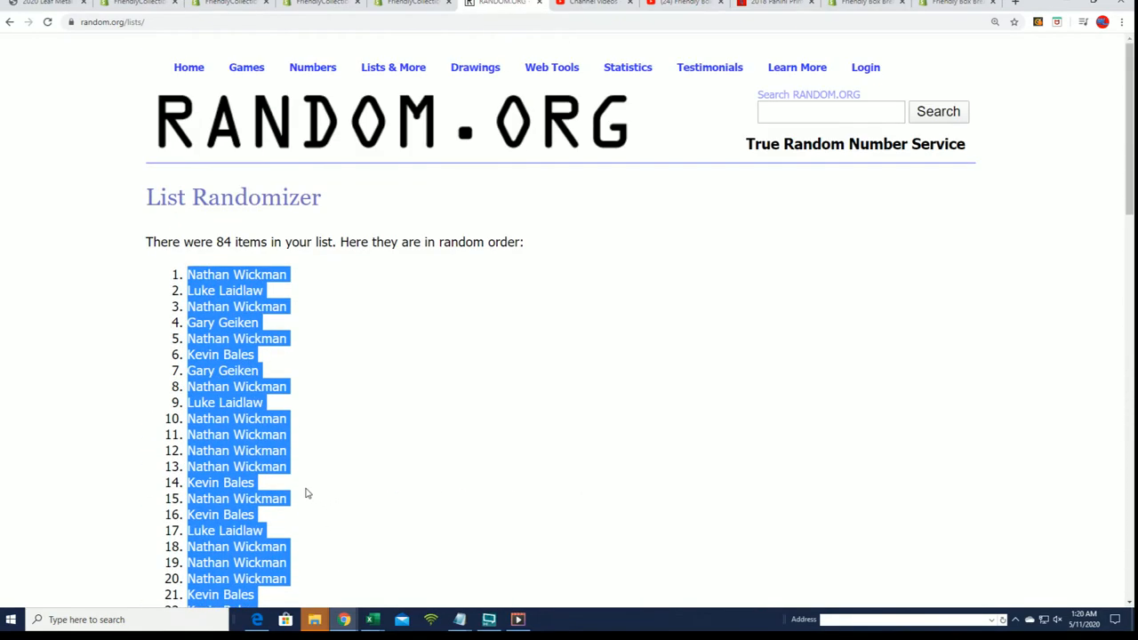
{"action": "scroll", "scroll_direction": "down", "scroll_amount": 3}
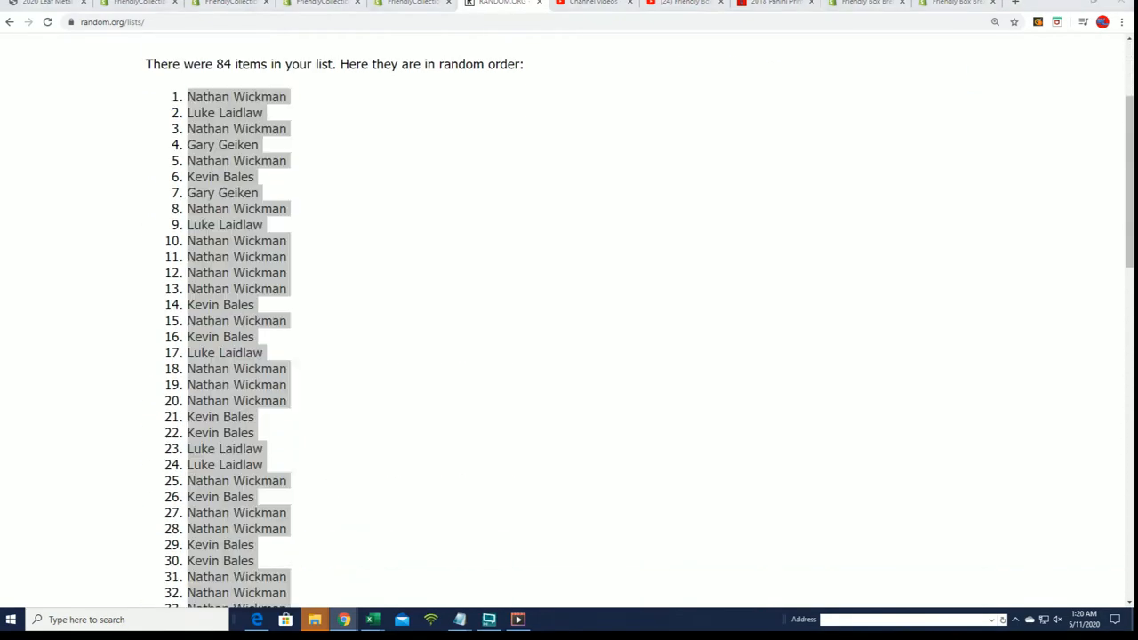
{"action": "left_click", "coordinate": [372, 620]}
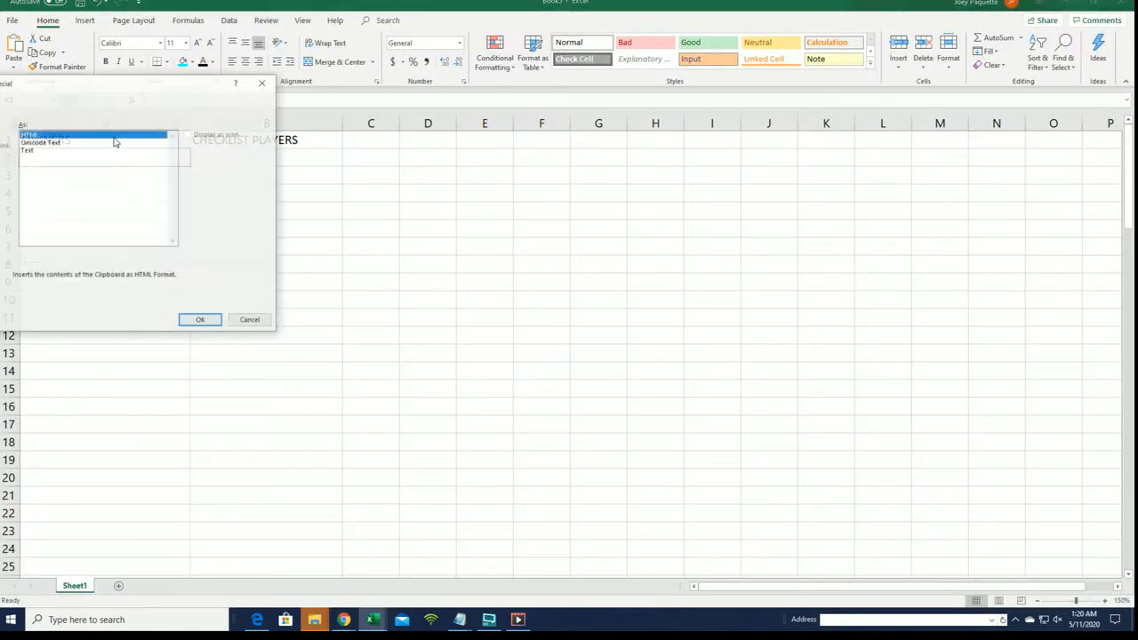
Step: Paste the shuffled owners into column A as Unicode Text and return to the player list
{"action": "left_click", "coordinate": [199, 319]}
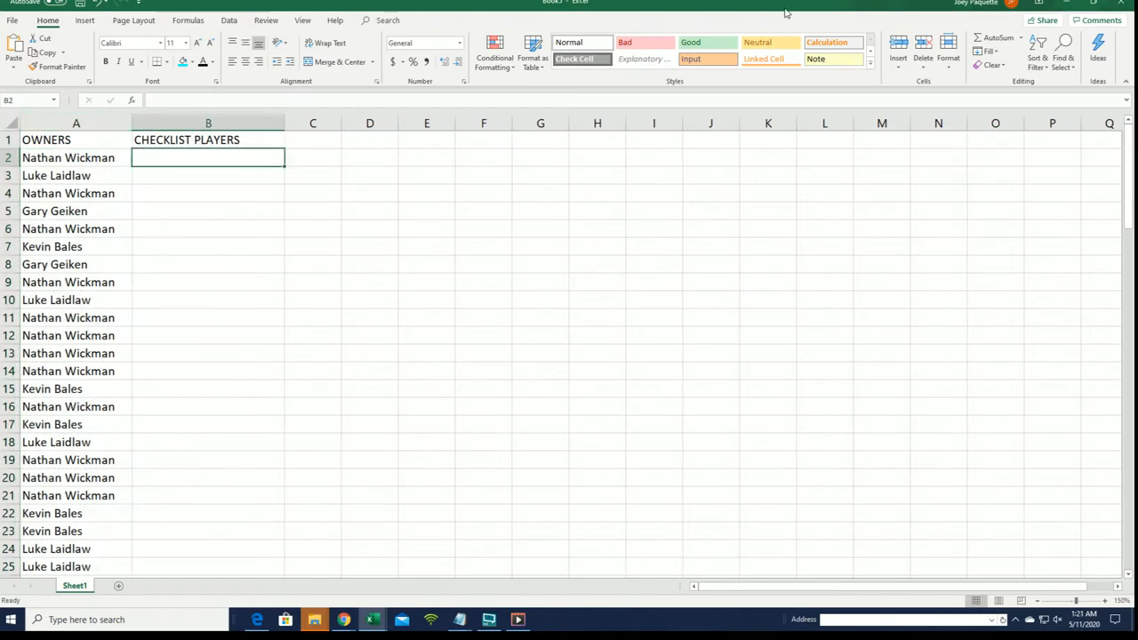
{"action": "left_click", "coordinate": [336, 619]}
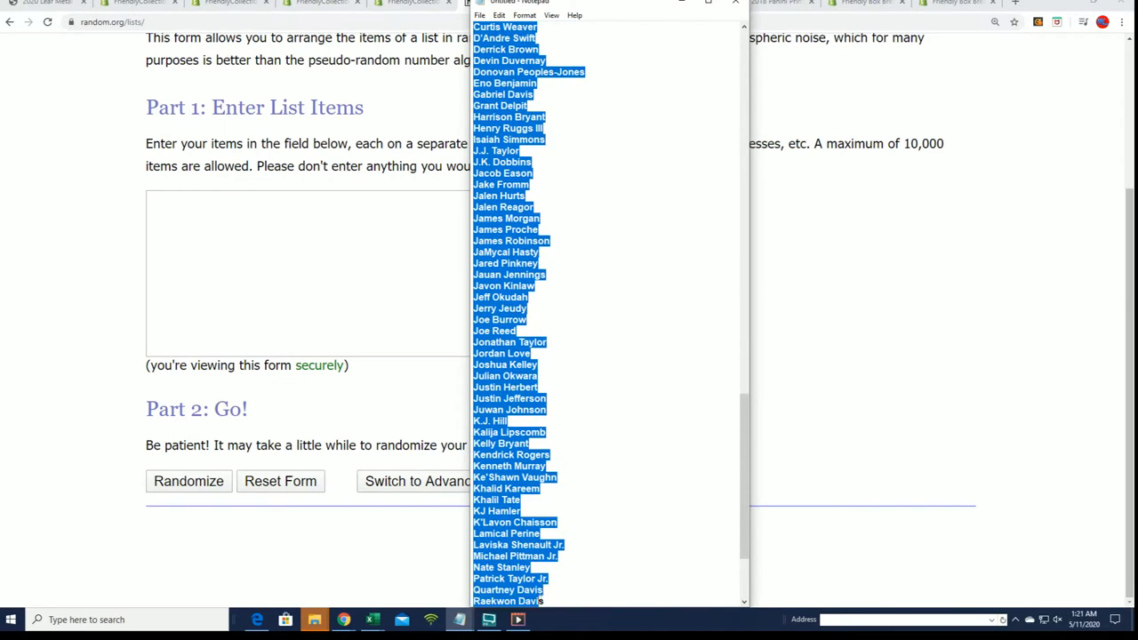
Step: Paste the 84 checklist player names into RANDOM.ORG and shuffle them several times
{"action": "scroll", "scroll_direction": "down", "scroll_amount": 3}
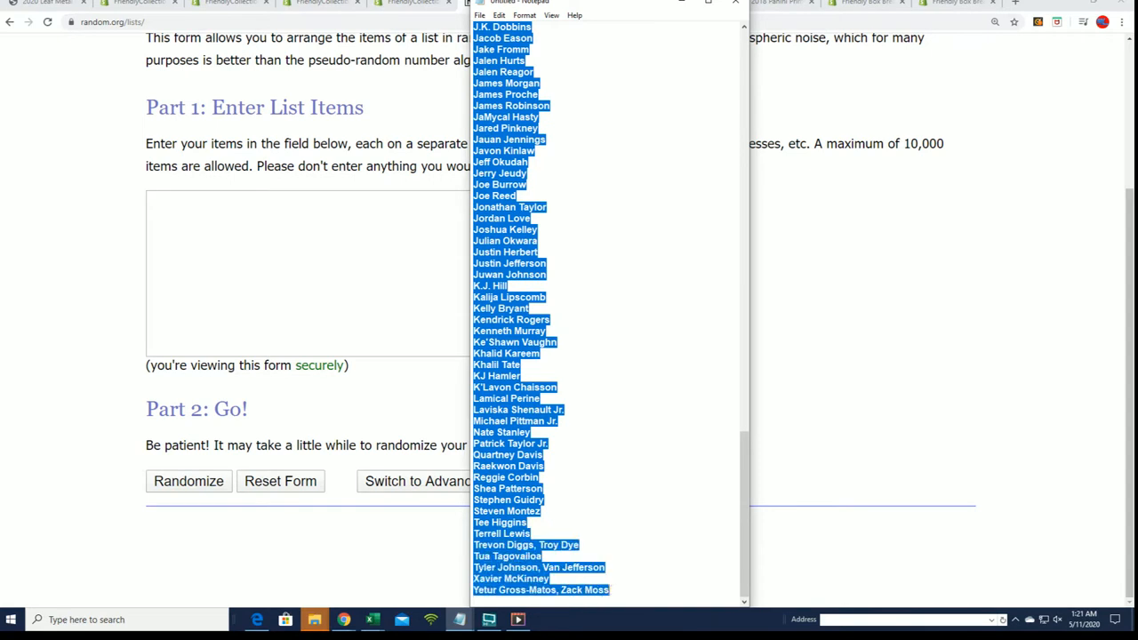
{"action": "mouse_move", "coordinate": [404, 258]}
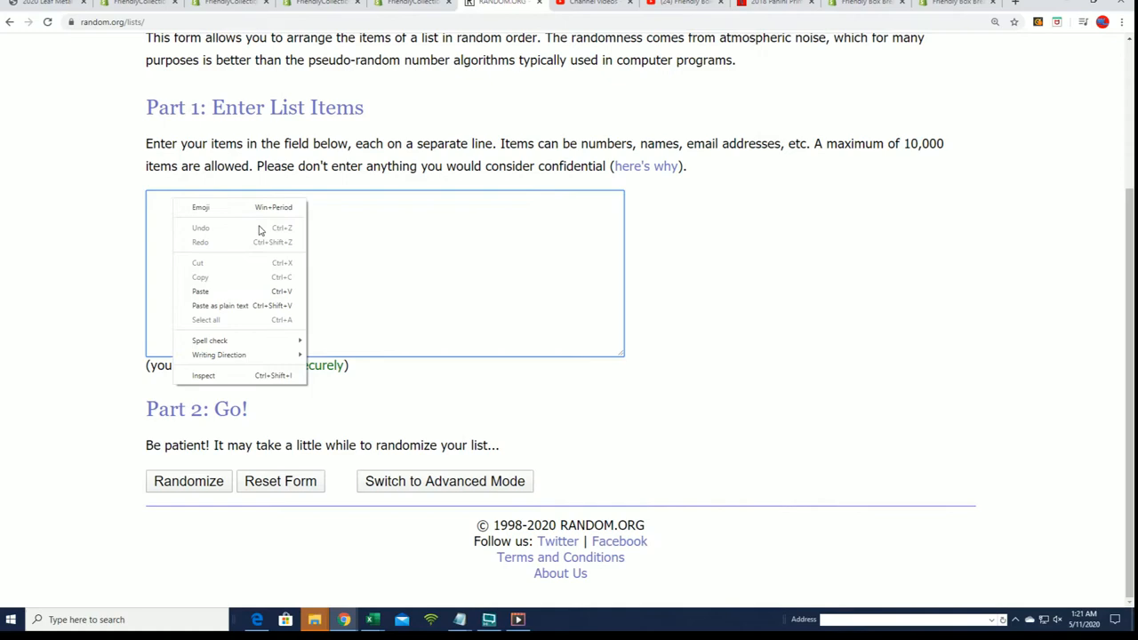
{"action": "left_click", "coordinate": [199, 291]}
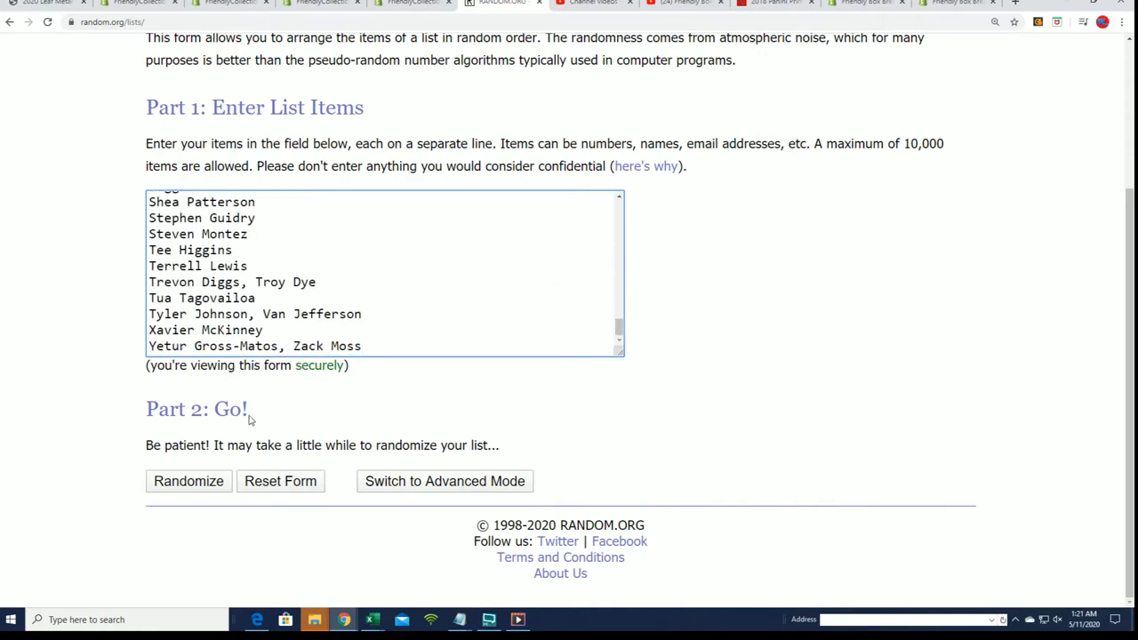
{"action": "left_click", "coordinate": [188, 480]}
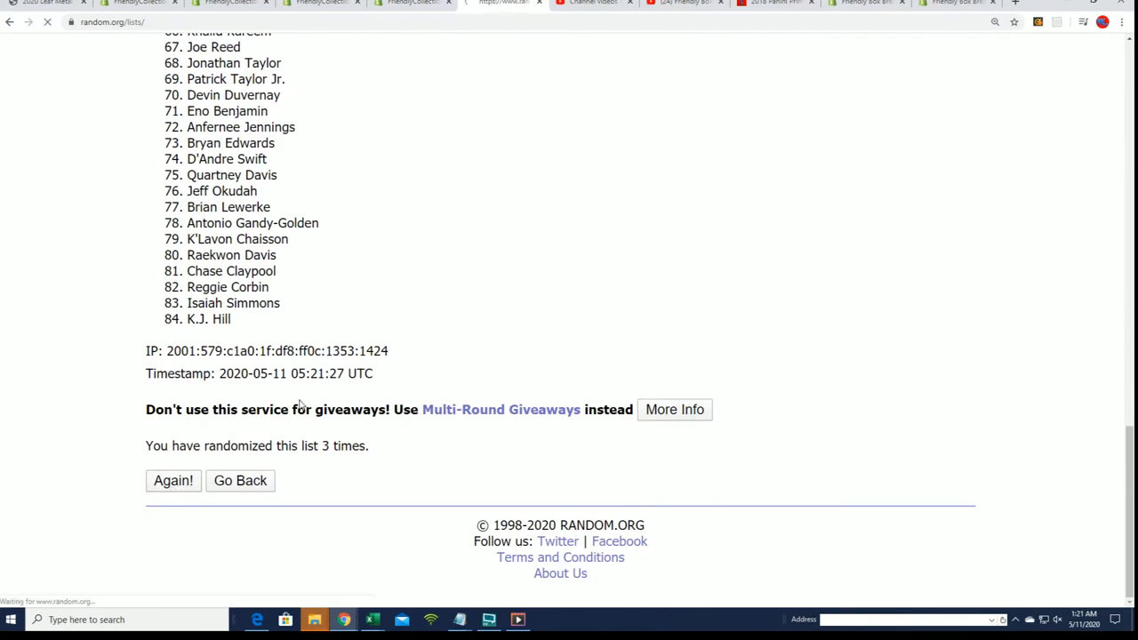
{"action": "left_click", "coordinate": [172, 480]}
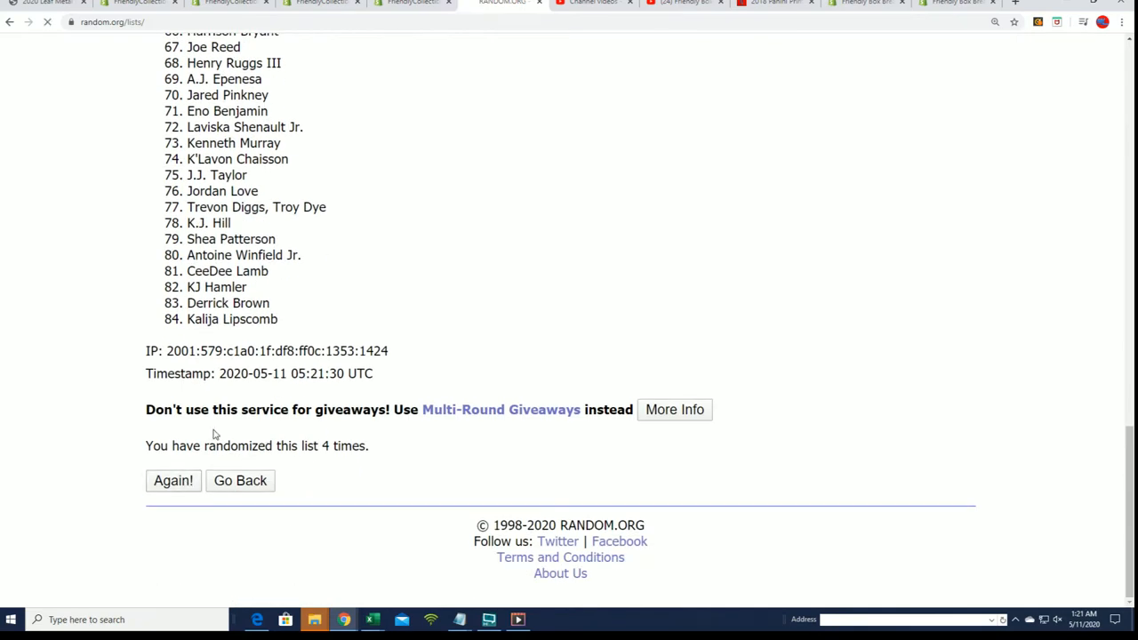
{"action": "left_click", "coordinate": [174, 481]}
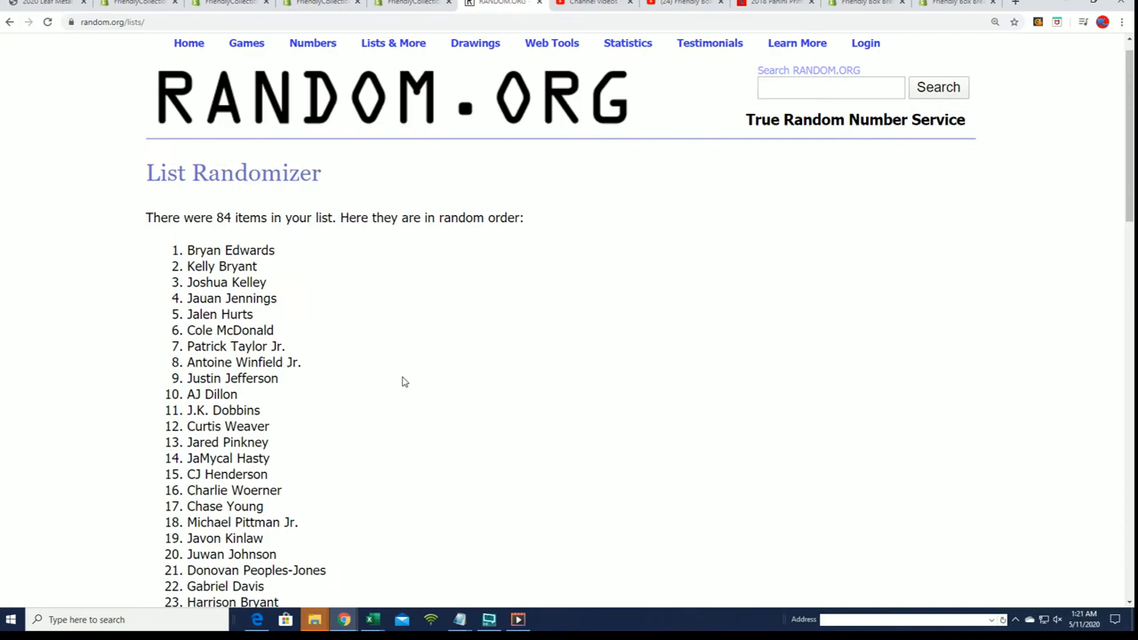
{"action": "scroll", "scroll_direction": "down", "scroll_amount": 3}
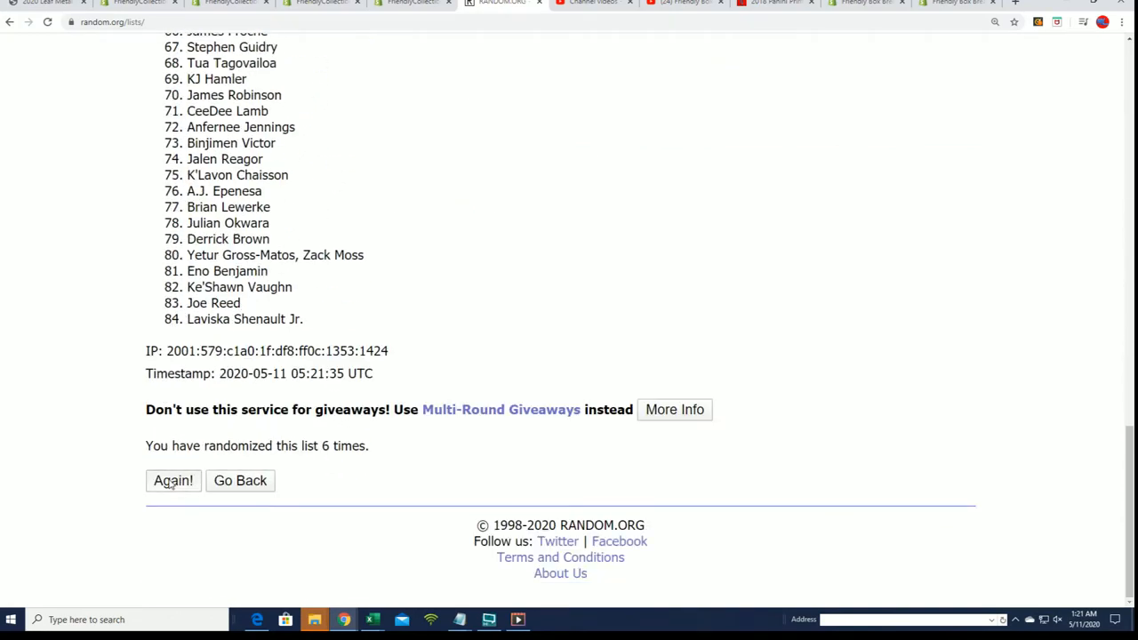
{"action": "left_click", "coordinate": [172, 481]}
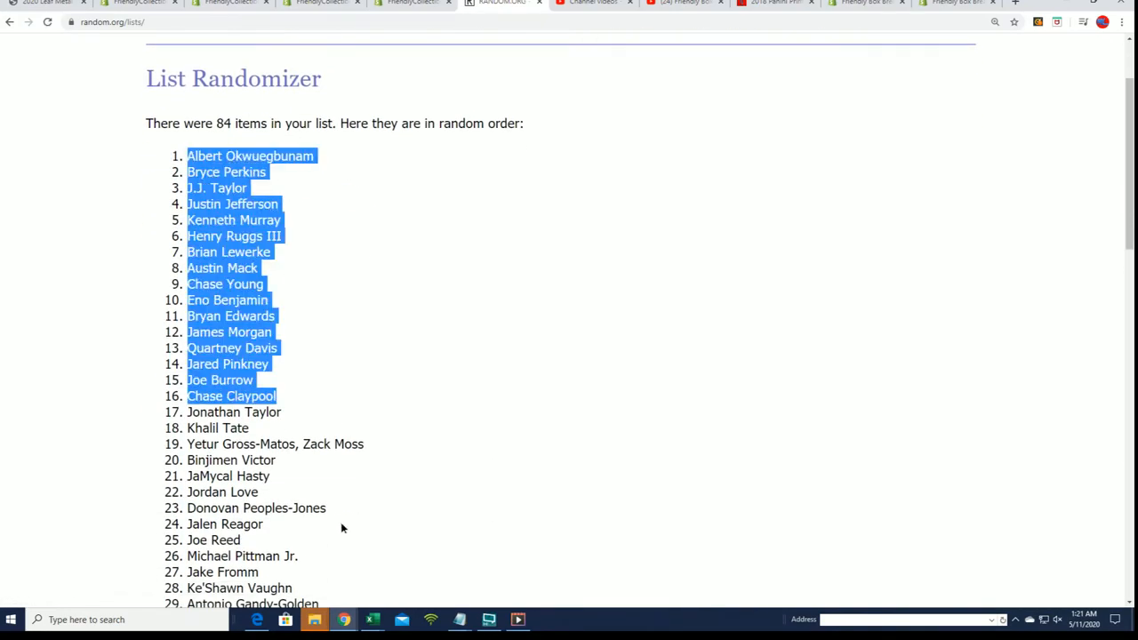
{"action": "scroll", "scroll_direction": "down", "scroll_amount": 3}
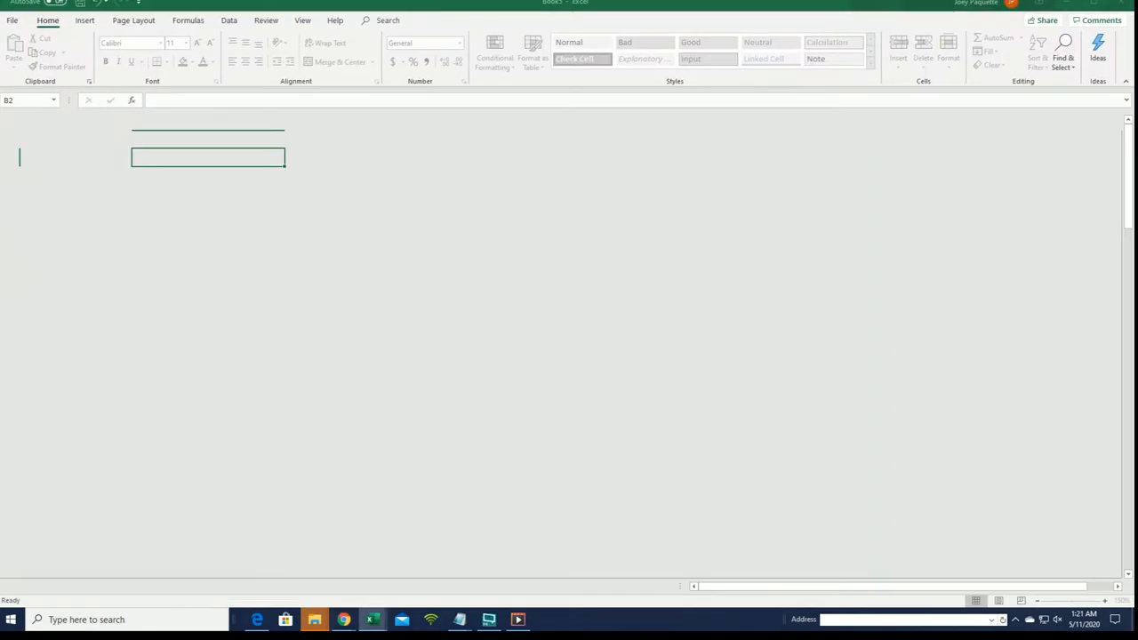
Step: Paste the shuffled players into cell B2 through Paste Special as plain Text
{"action": "right_click", "coordinate": [208, 157]}
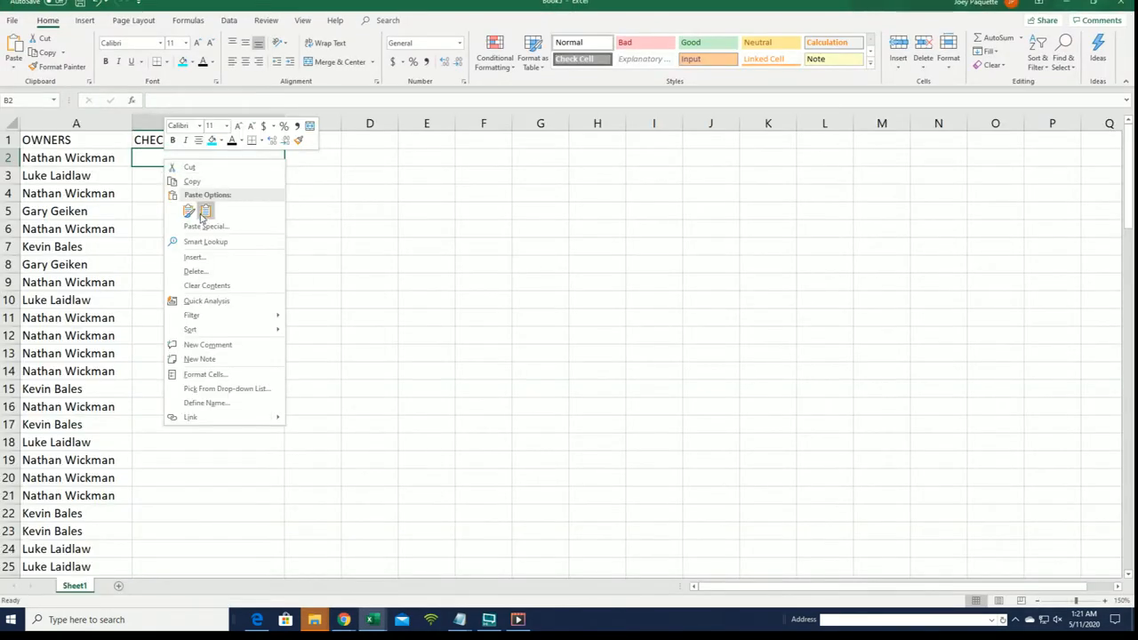
{"action": "left_click", "coordinate": [204, 225]}
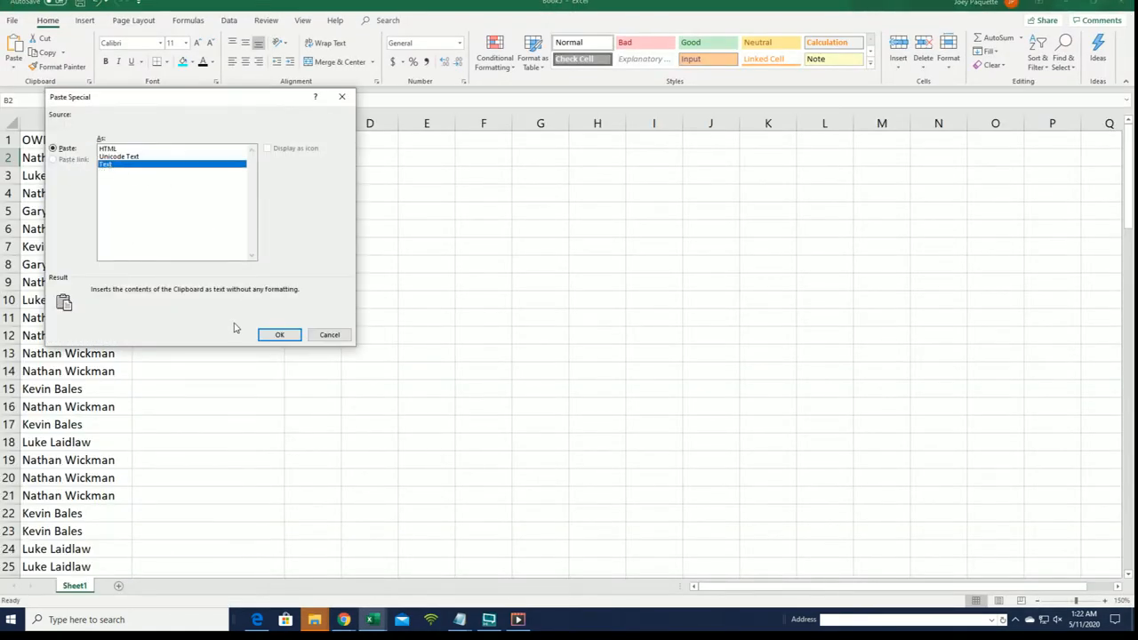
{"action": "left_click", "coordinate": [279, 335]}
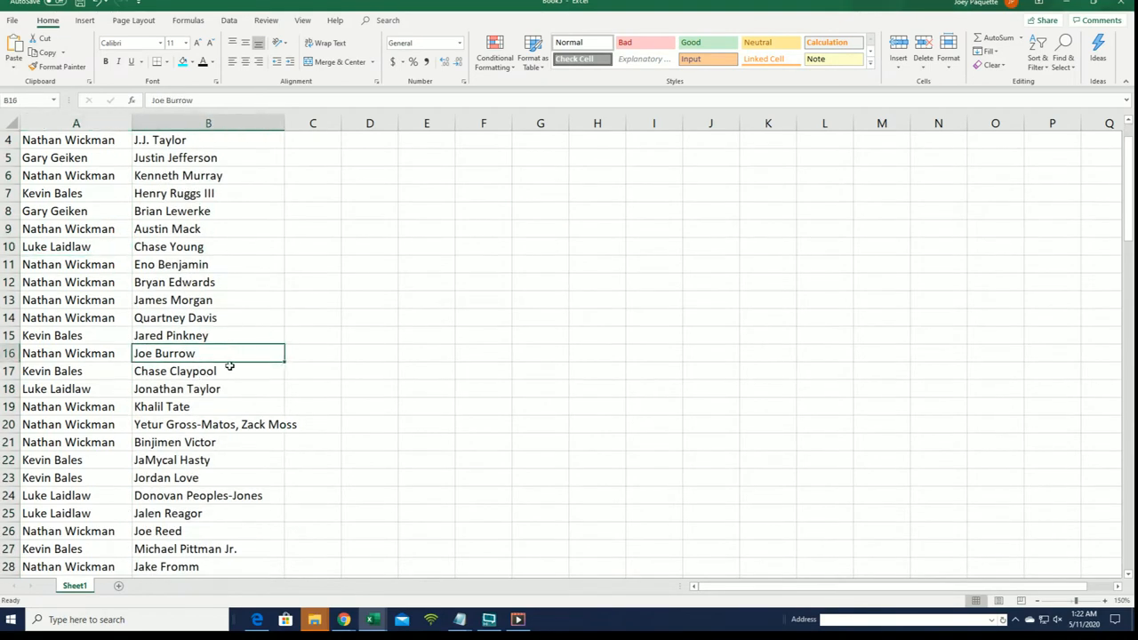
{"action": "scroll", "scroll_direction": "down", "scroll_amount": 3}
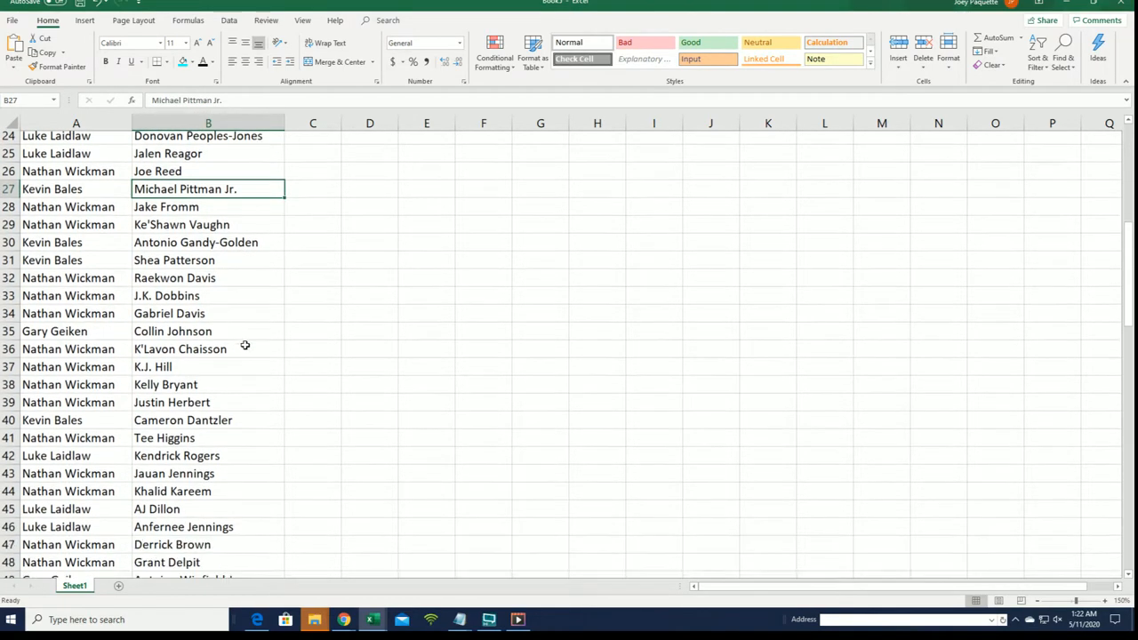
{"action": "scroll", "scroll_direction": "down", "scroll_amount": 3}
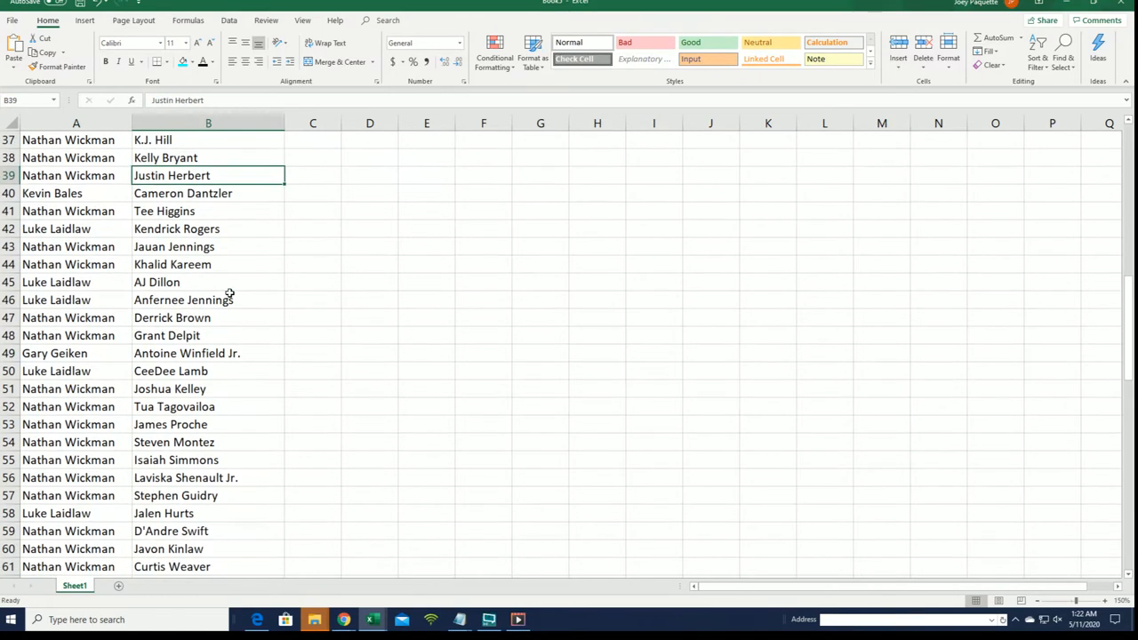
{"action": "scroll", "scroll_direction": "down", "scroll_amount": 3}
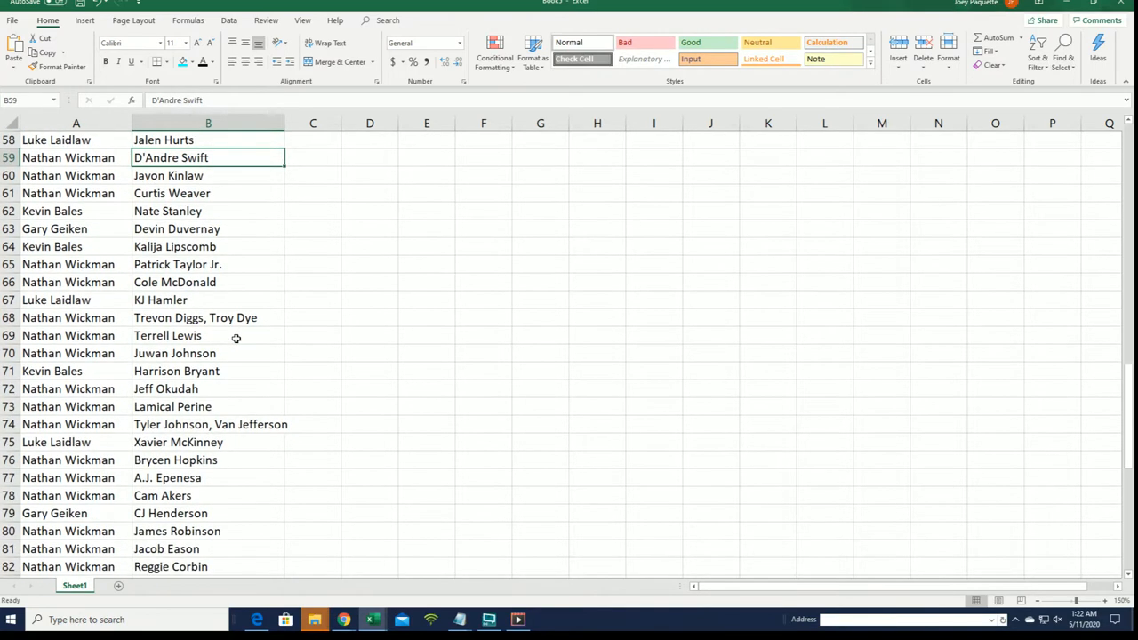
{"action": "scroll", "scroll_direction": "down", "scroll_amount": 3}
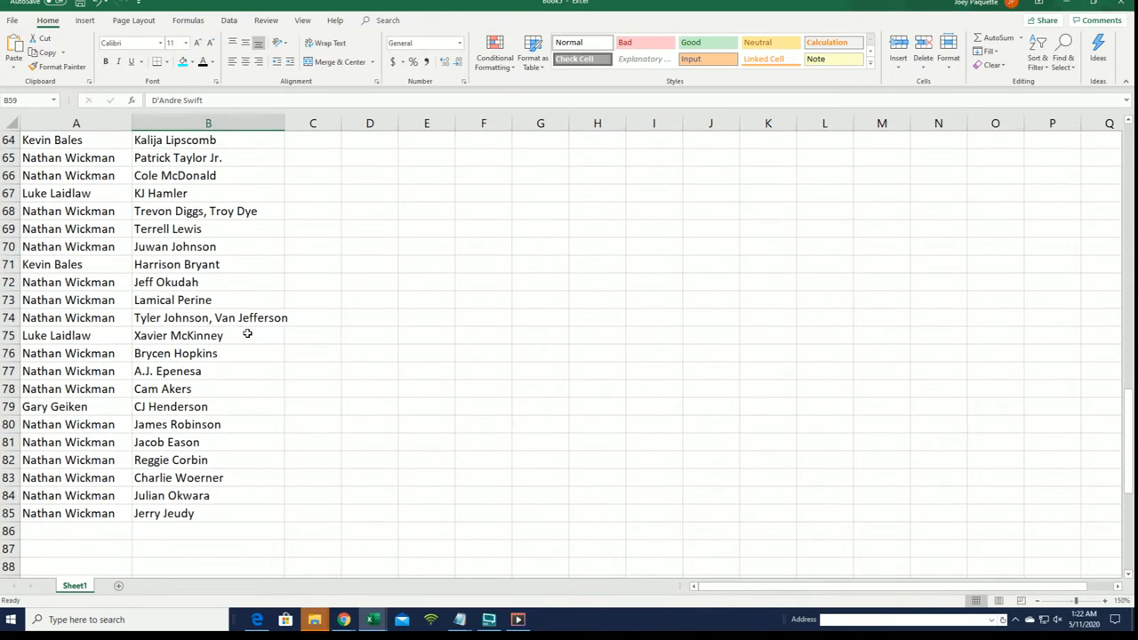
{"action": "left_click", "coordinate": [208, 513]}
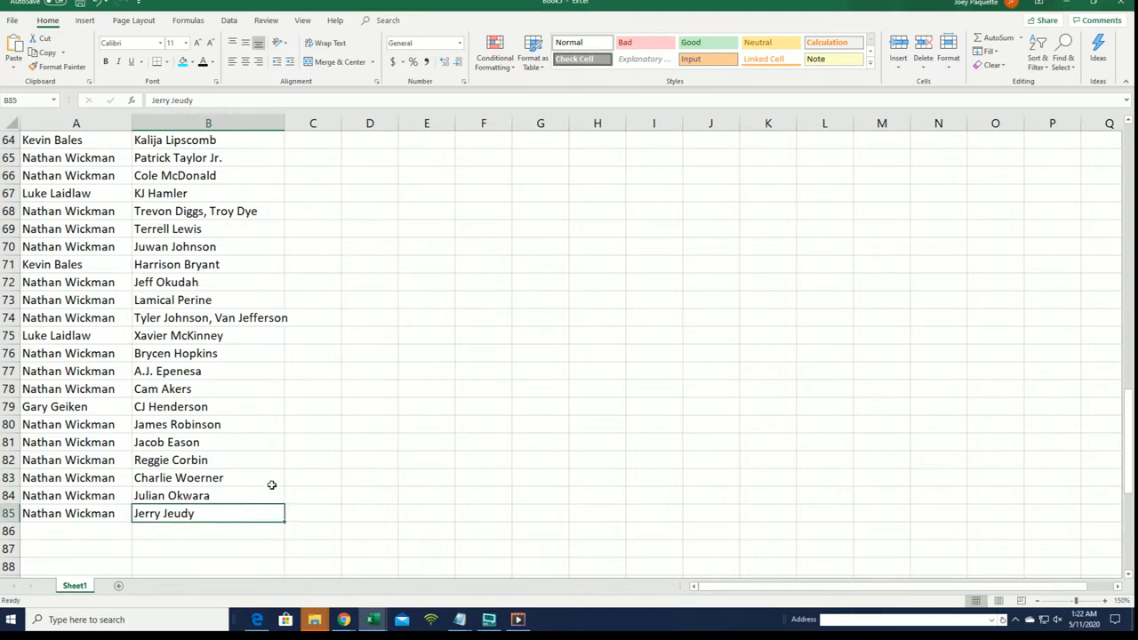
{"action": "mouse_move", "coordinate": [279, 362]}
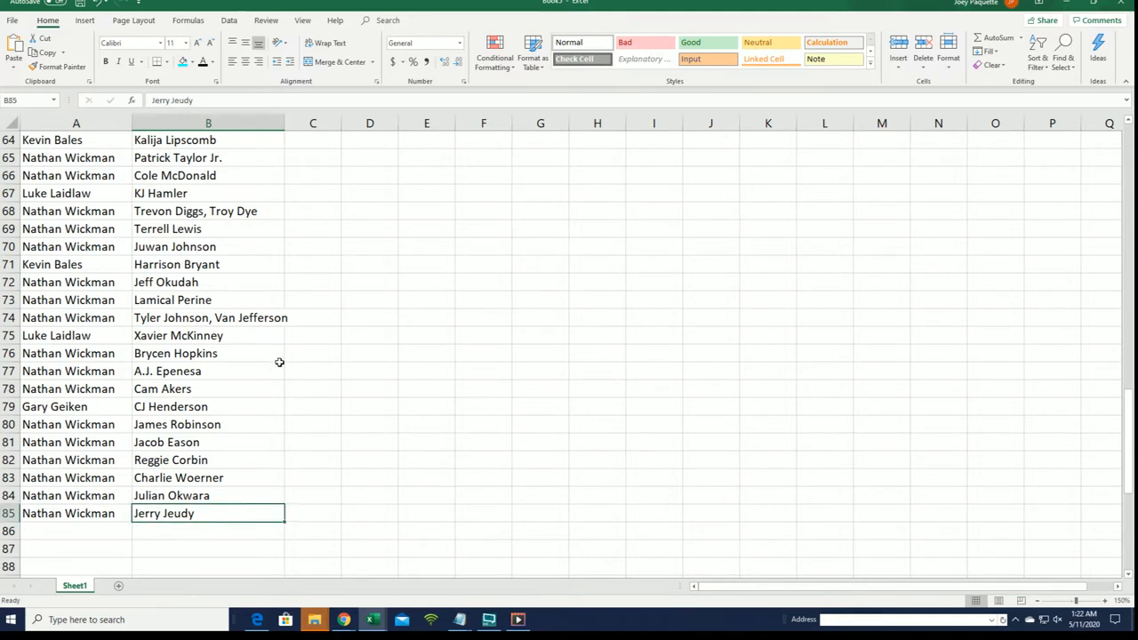